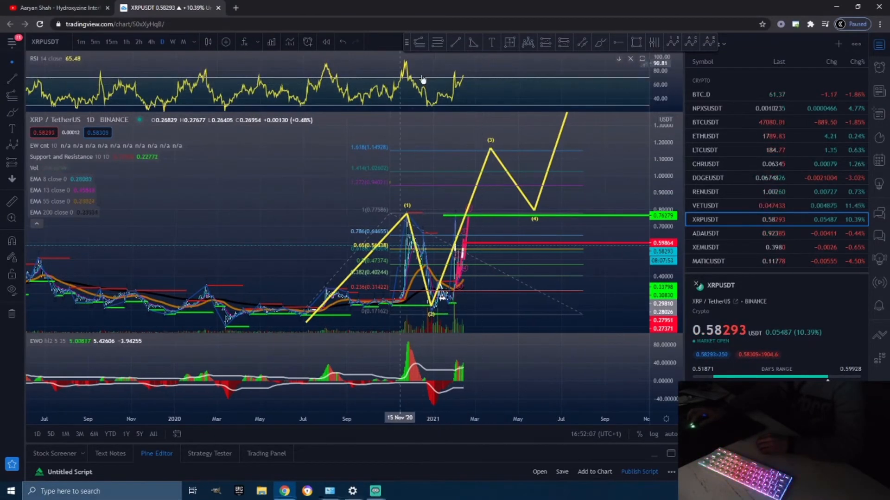
Switch the XRPUSDT chart to 15-minute candles to study the February rally
{"action": "left_click", "coordinate": [108, 41]}
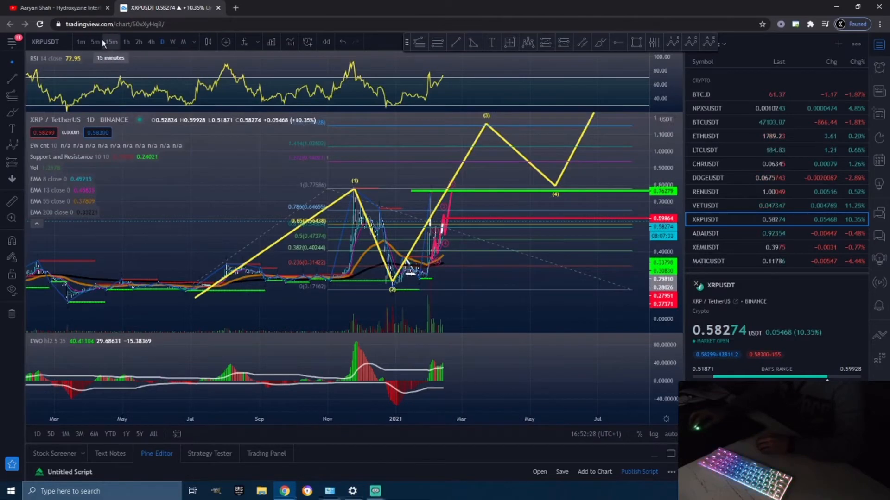
{"action": "left_click", "coordinate": [96, 41]}
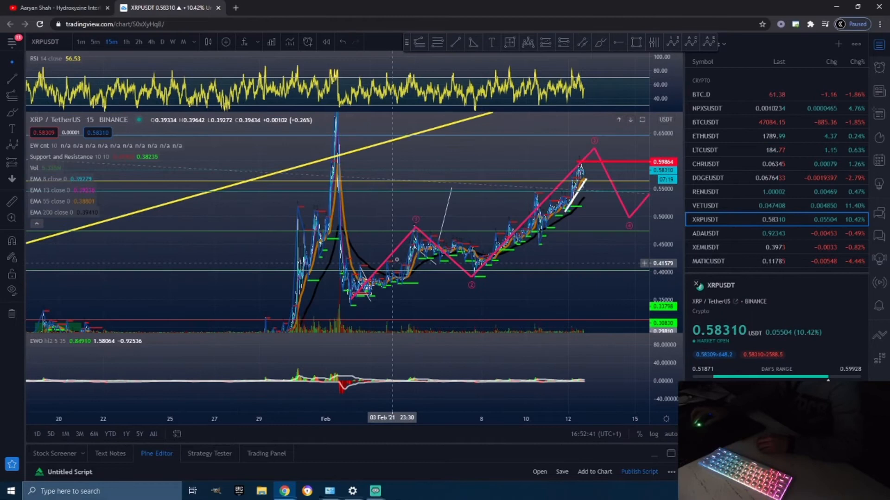
{"action": "mouse_move", "coordinate": [414, 238]}
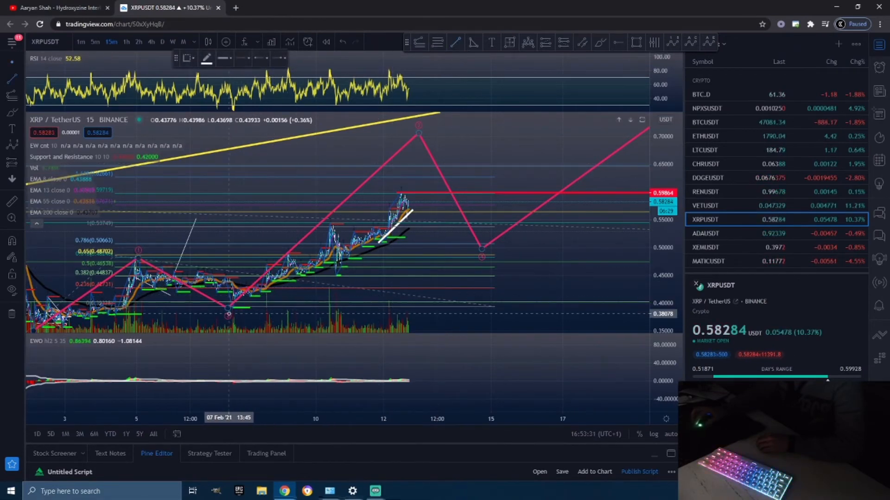
{"action": "left_click_drag", "start_coordinate": [230, 311], "coordinate": [501, 187]}
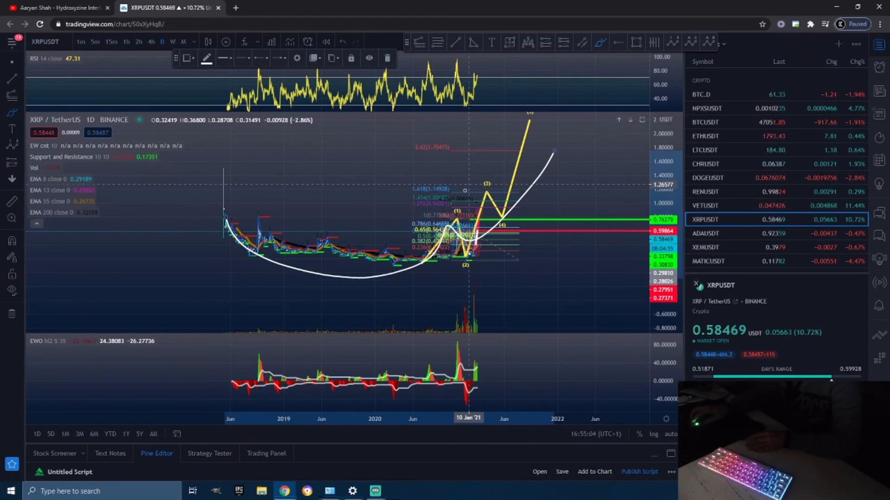
{"action": "mouse_move", "coordinate": [491, 216]}
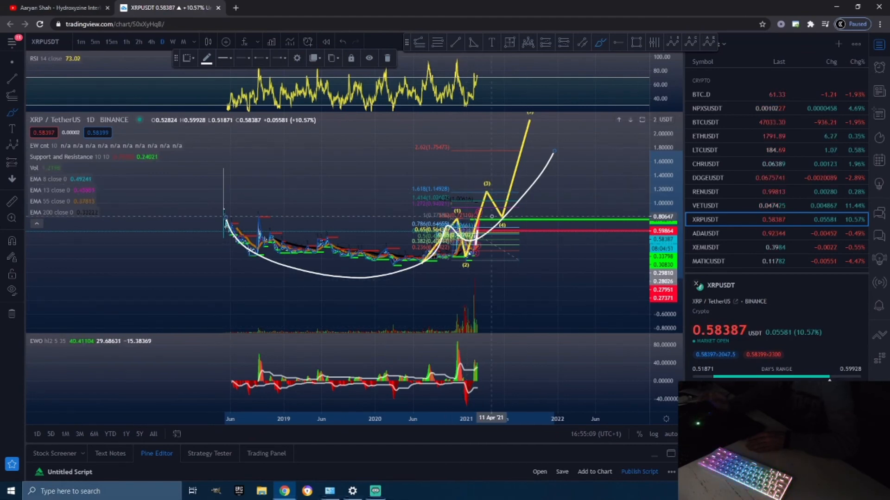